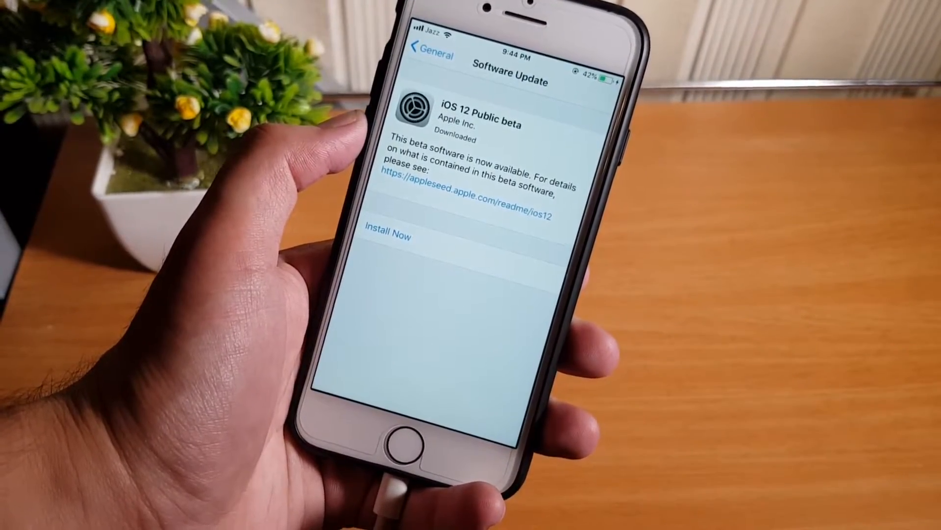
- Tap Install Now on the downloaded iOS 12 Public beta so it starts verifying
click(391, 235)
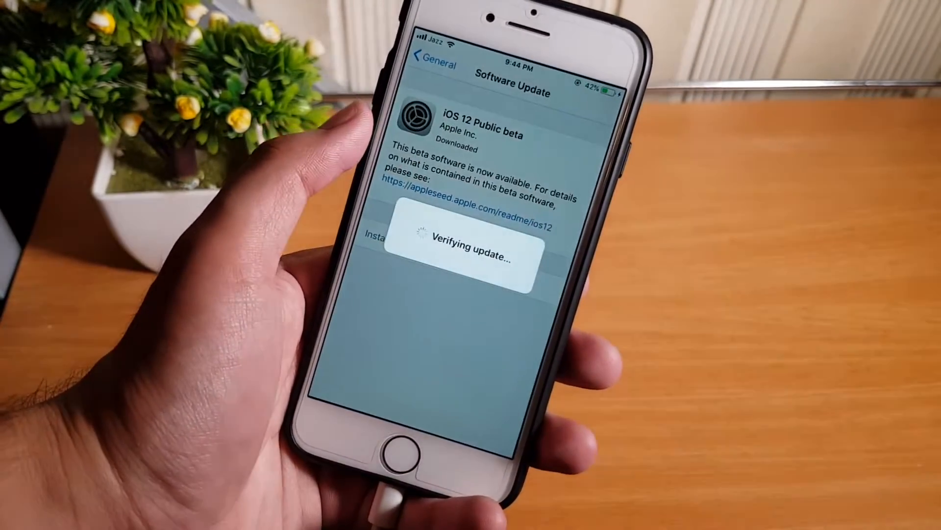